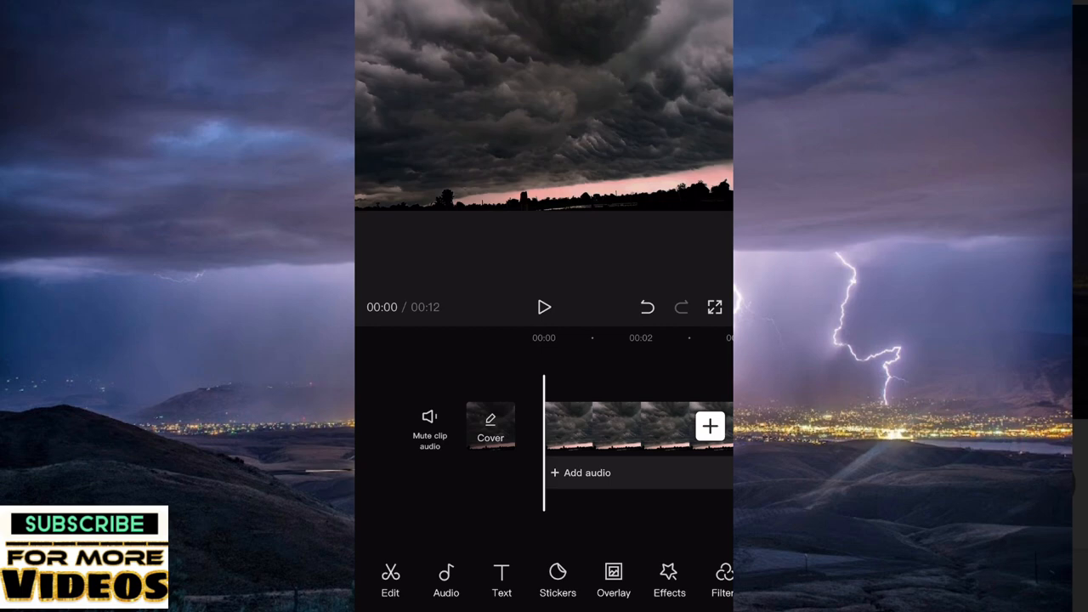
# - Add the man's video from the gallery as an overlay above the stormy sky clip
pyautogui.click(544, 306)
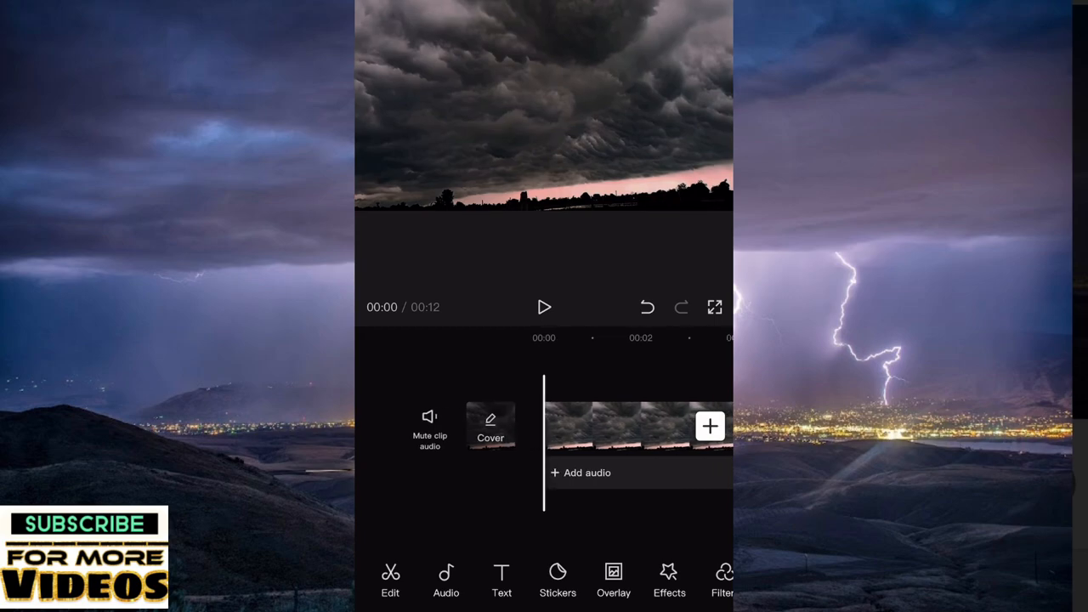
pyautogui.click(710, 425)
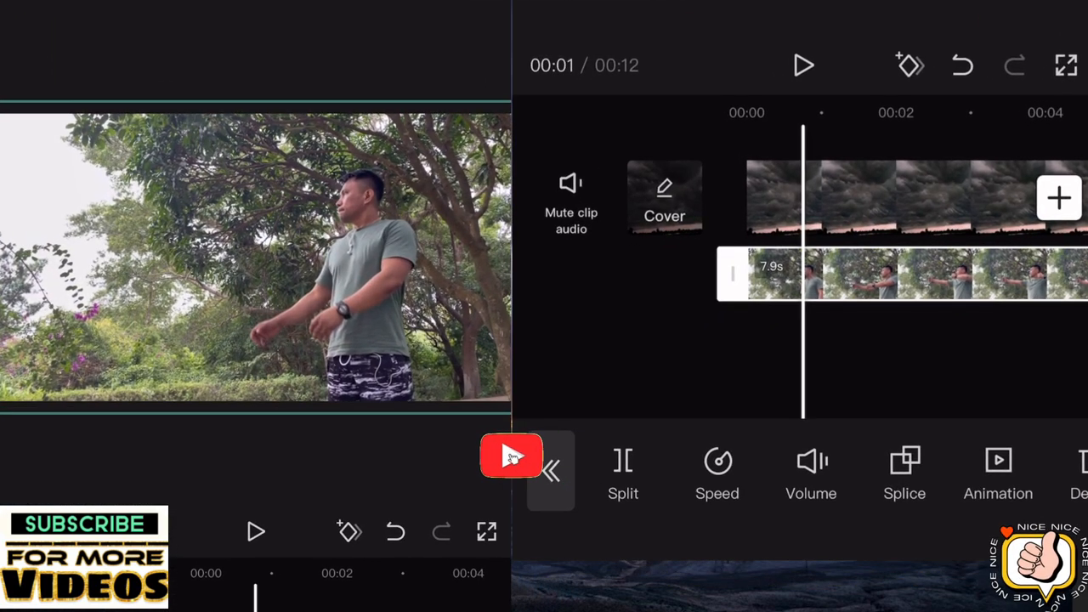
# - Trim the stormy sky clip so the project runs 9 seconds, matching the 7.9-second man overlay
pyautogui.click(510, 456)
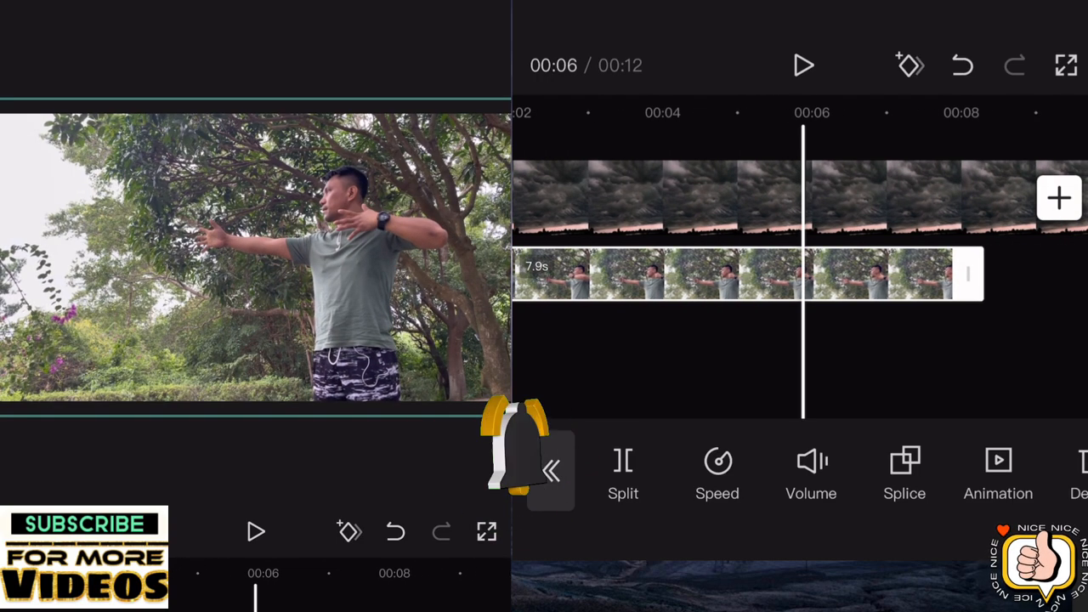
pyautogui.click(550, 469)
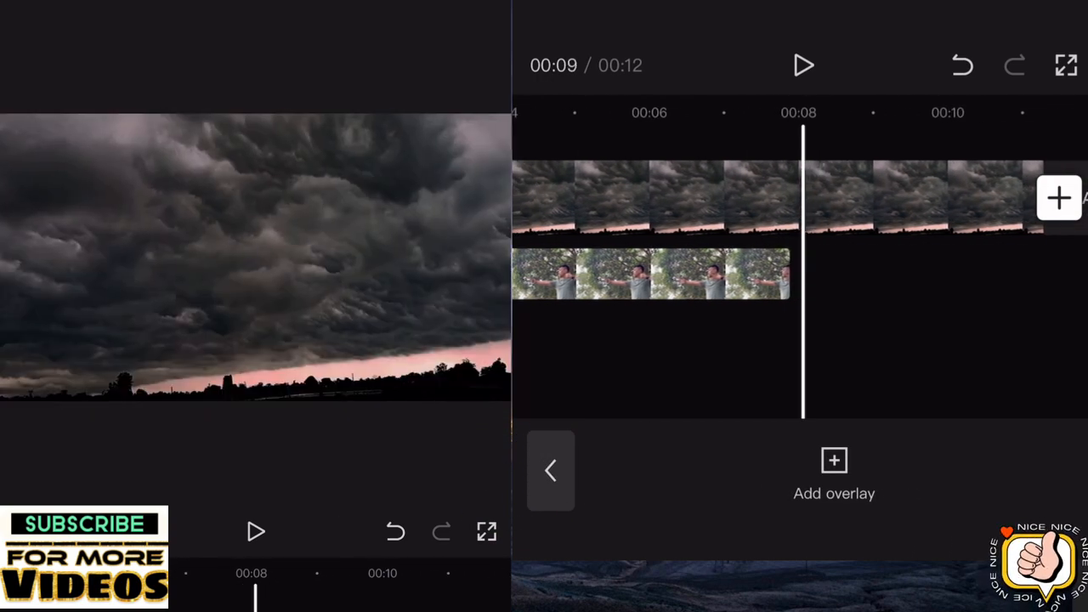
pyautogui.click(637, 197)
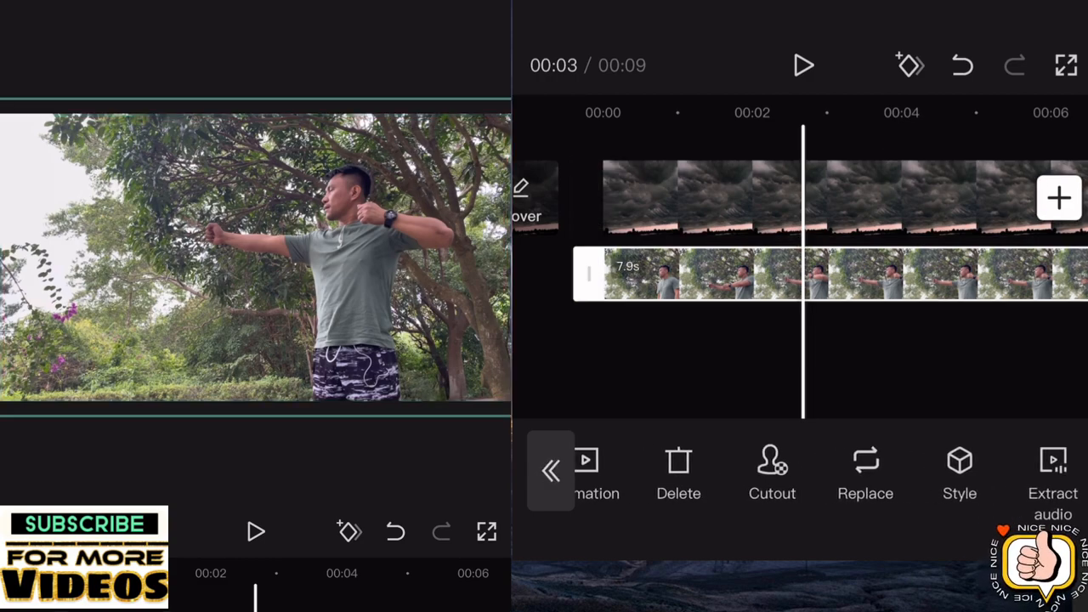
# - Remove the man's background with Cutout and add the 8.7-second red bow effect clip as another overlay
pyautogui.click(772, 468)
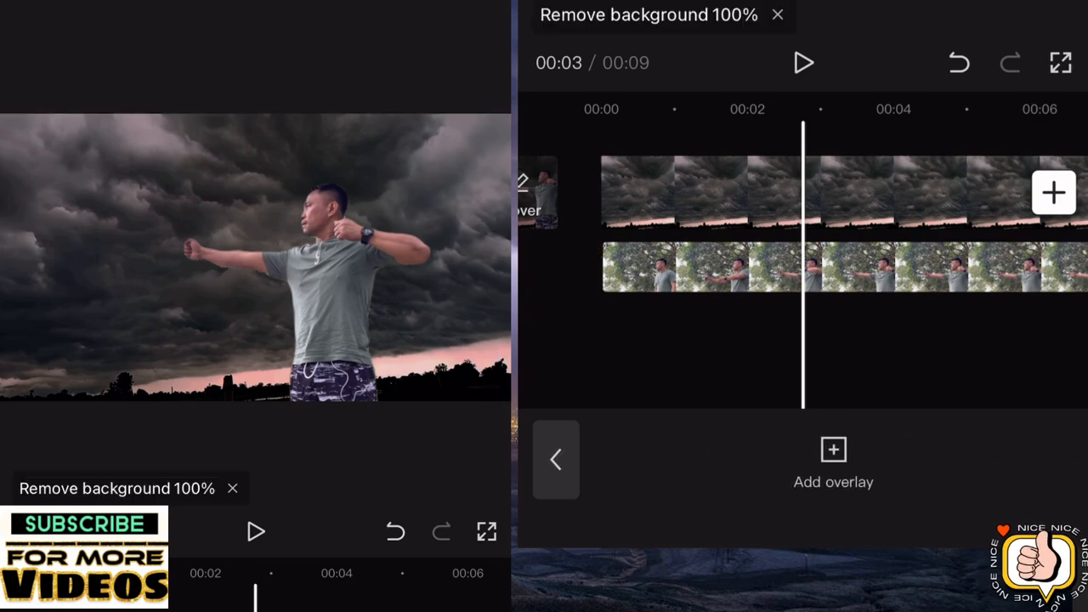
pyautogui.click(802, 61)
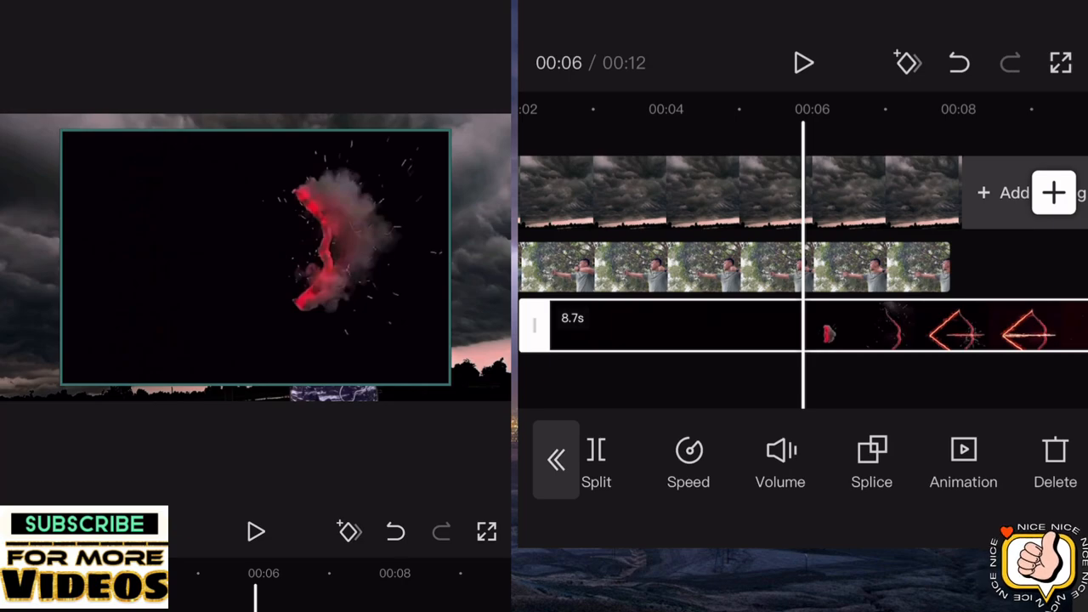
# - Apply the Filter blend mode to the bow effect so its black backdrop disappears
pyautogui.click(870, 463)
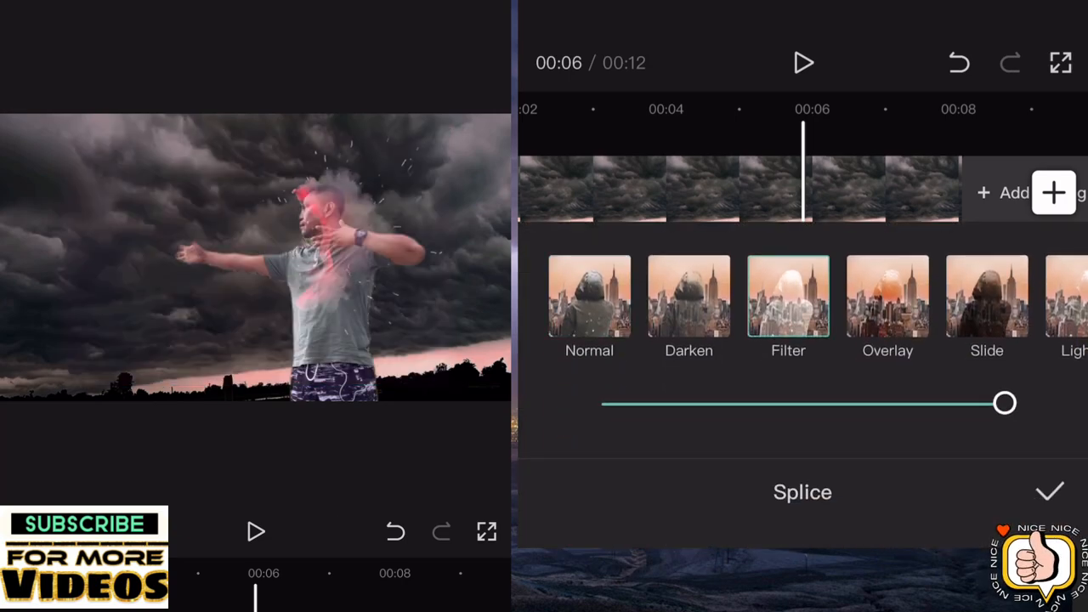
pyautogui.hscroll(-3)
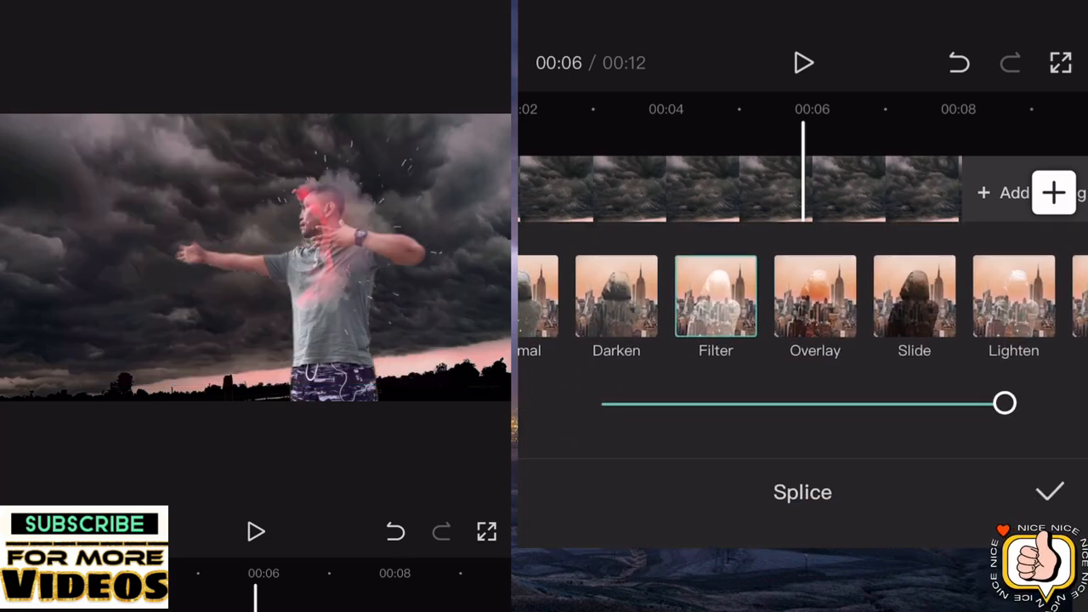
pyautogui.click(1049, 491)
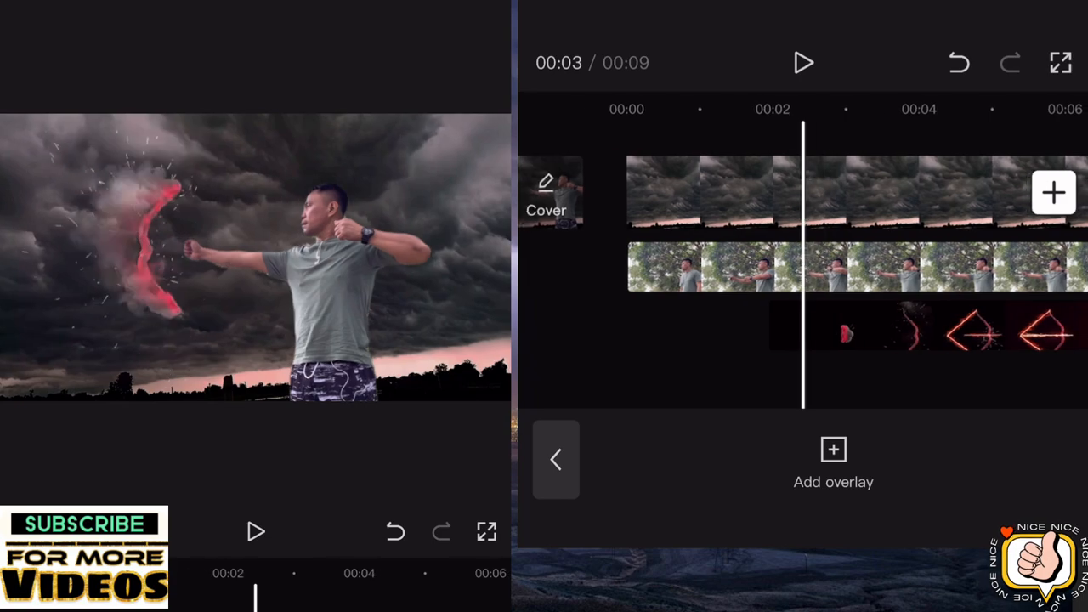
# - Position the glowing bow over the man's outstretched arms and play the preview to check alignment
pyautogui.click(802, 61)
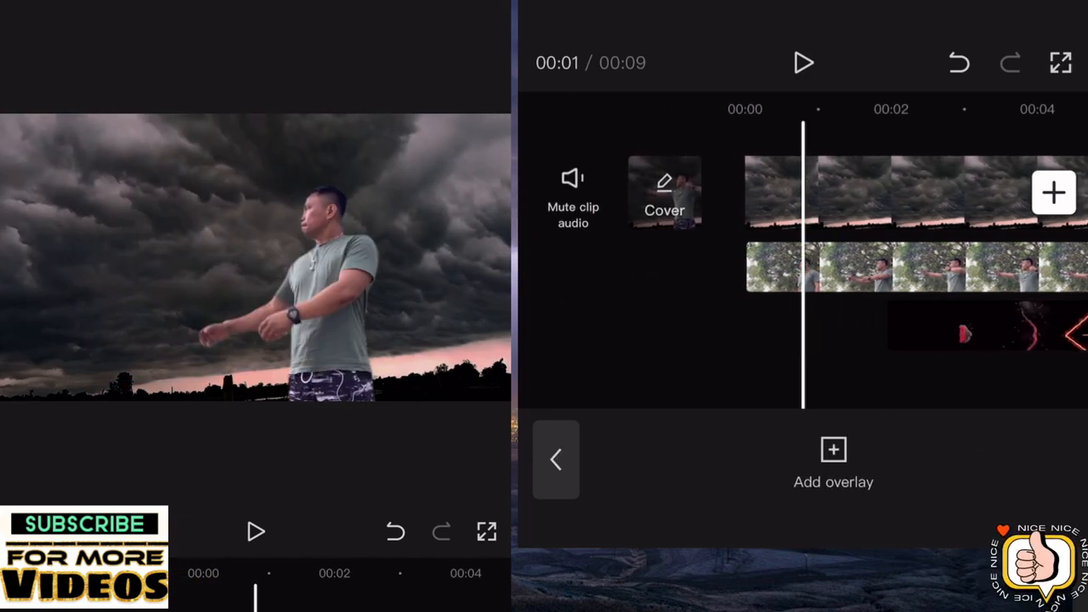
pyautogui.click(803, 61)
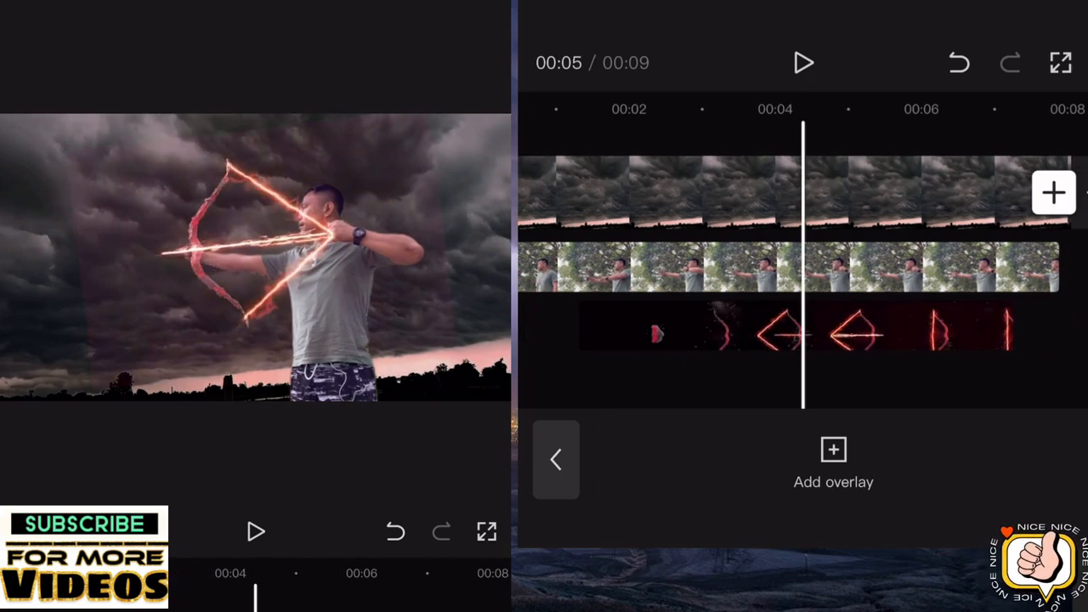
pyautogui.click(802, 62)
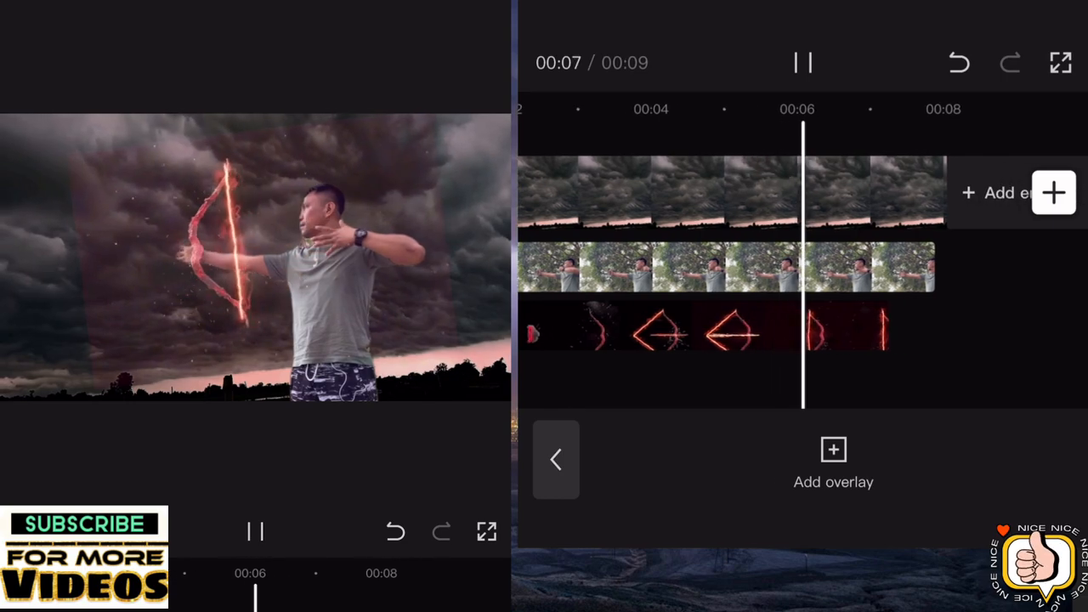
pyautogui.click(802, 61)
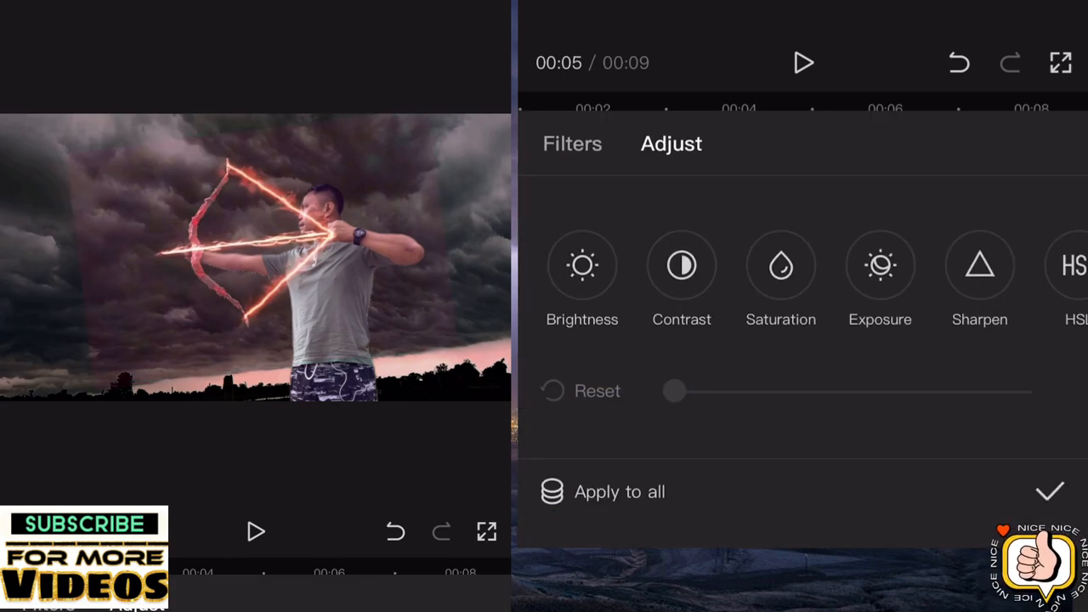
# - Tweak the bow effect's brightness slider, review the firing arrow in preview, and select the man's clip
pyautogui.moveTo(673, 391); pyautogui.dragTo(853, 391)
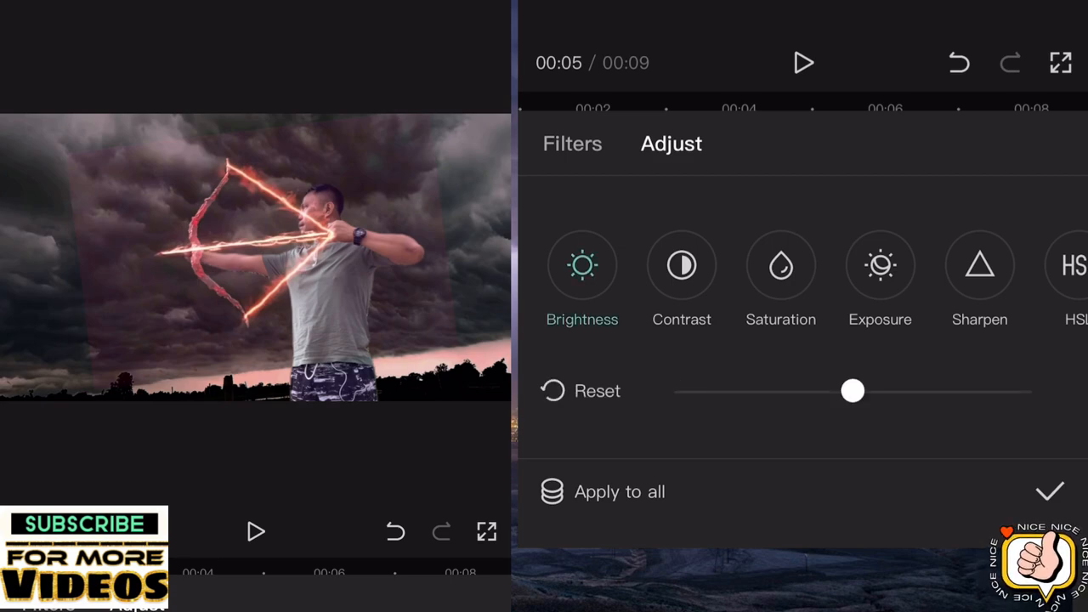
pyautogui.moveTo(853, 391); pyautogui.dragTo(756, 391)
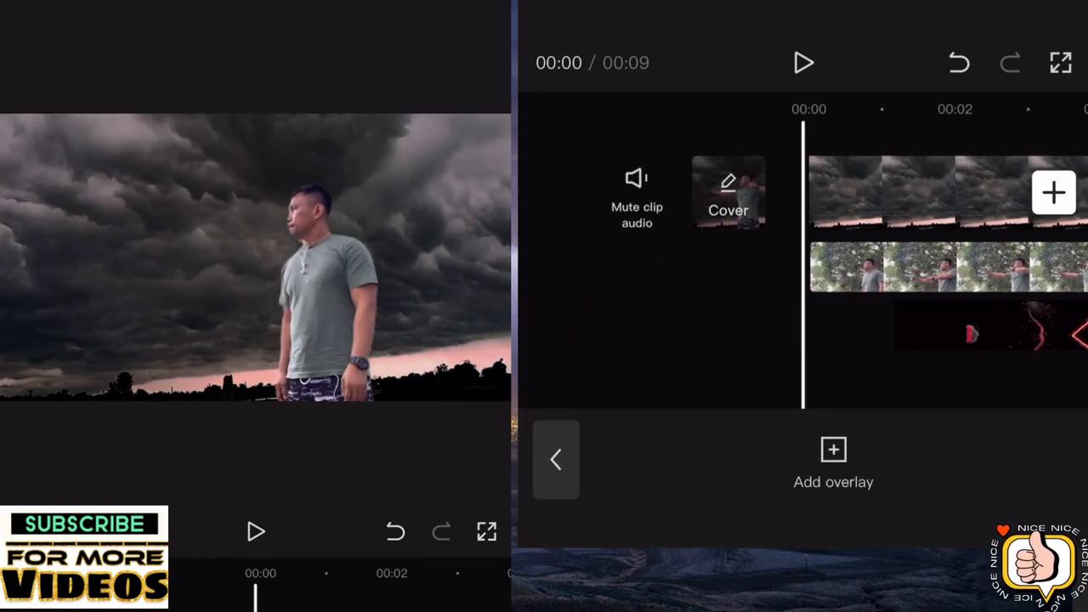
pyautogui.click(803, 61)
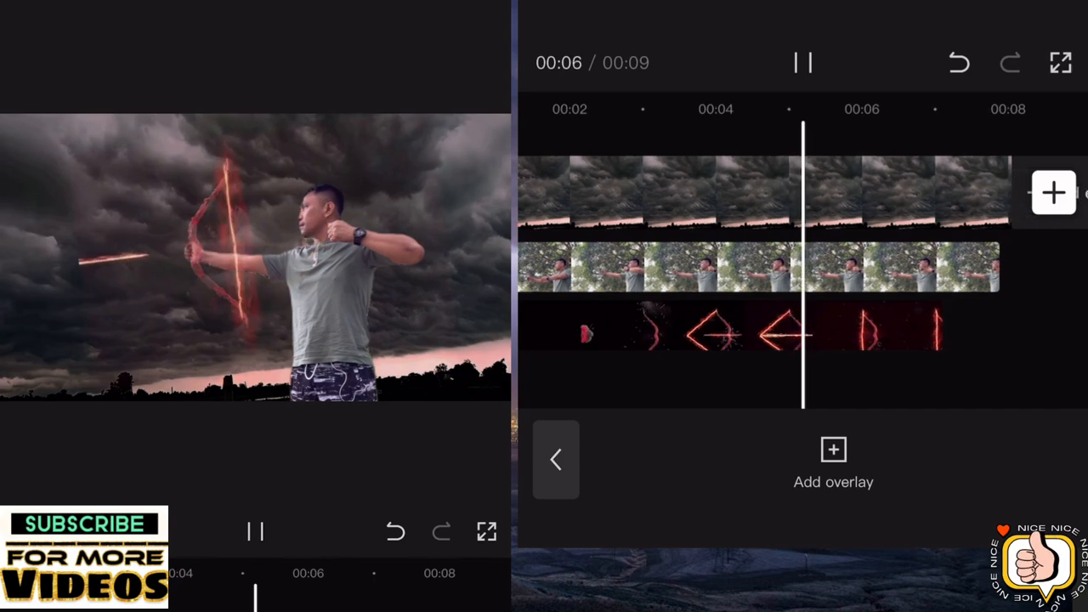
pyautogui.click(803, 61)
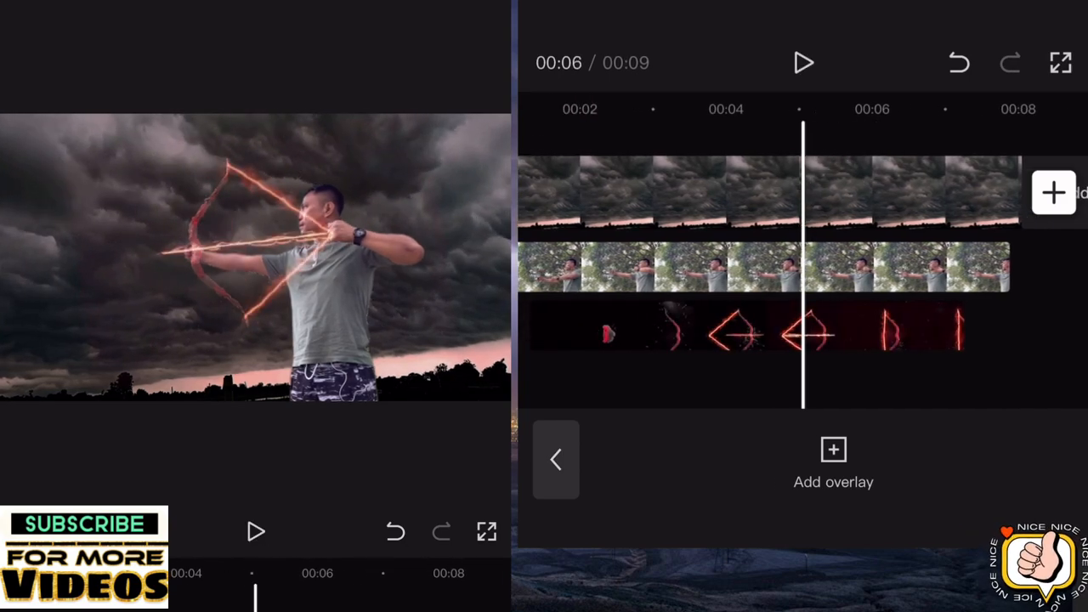
pyautogui.click(802, 61)
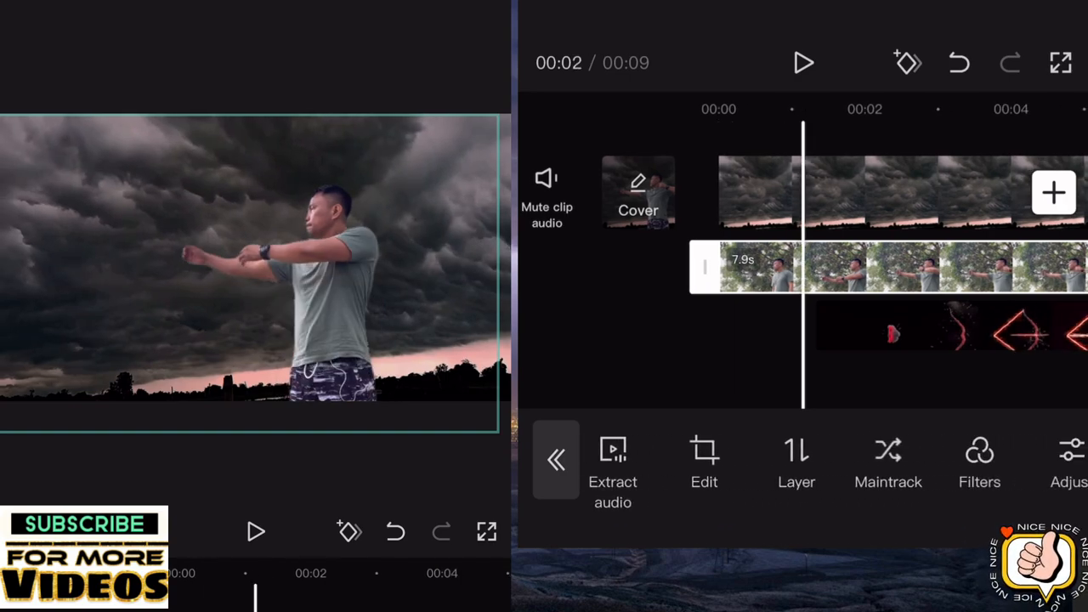
# - Set the man's clip brightness to about −16 and play the composite from the start
pyautogui.click(1070, 462)
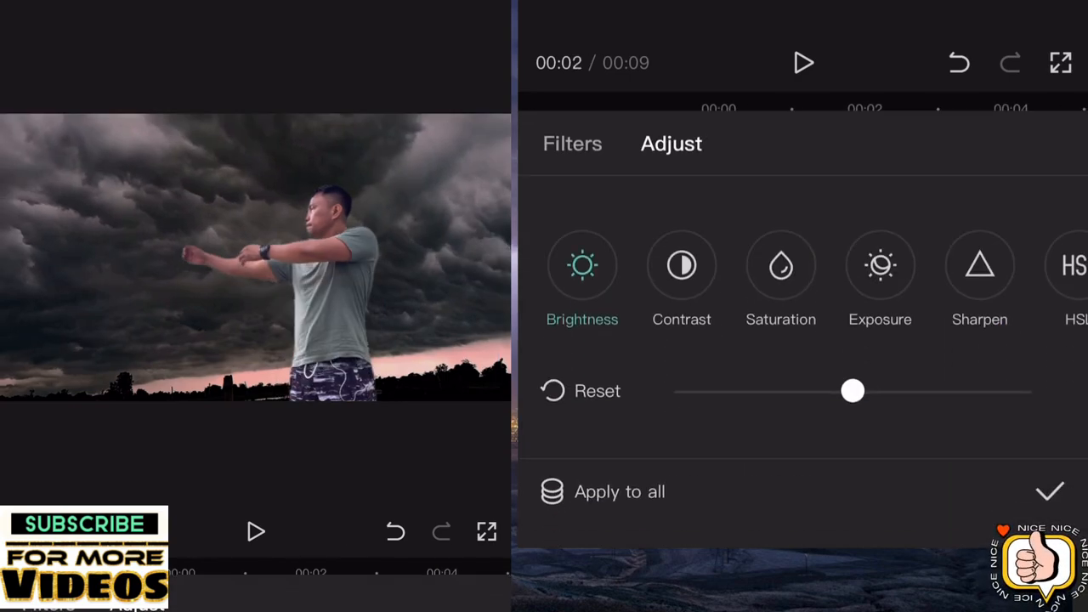
pyautogui.moveTo(854, 389); pyautogui.dragTo(796, 389)
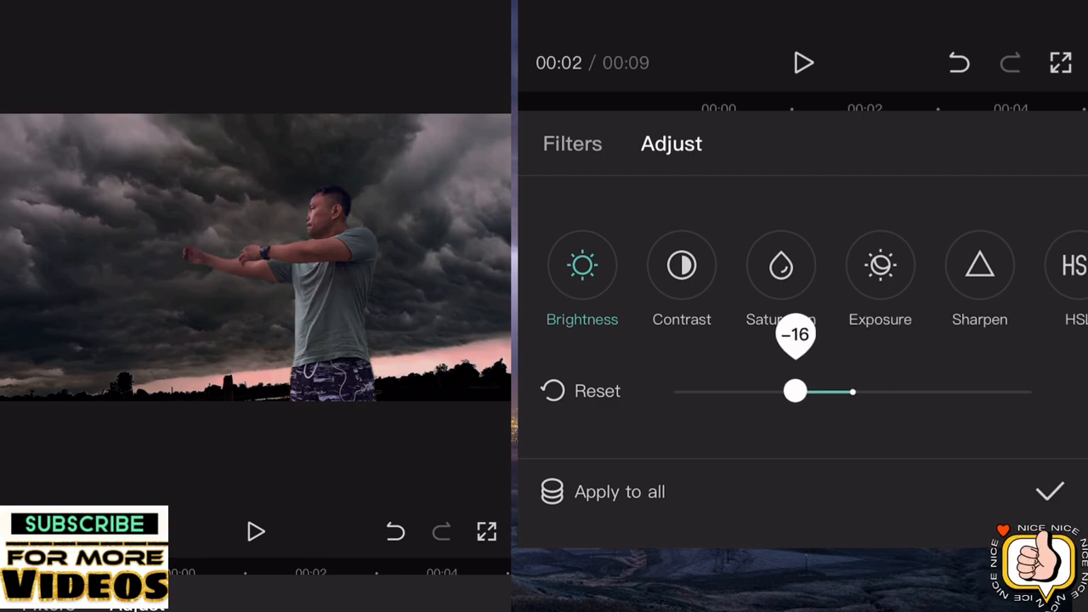
pyautogui.moveTo(796, 391); pyautogui.dragTo(806, 391)
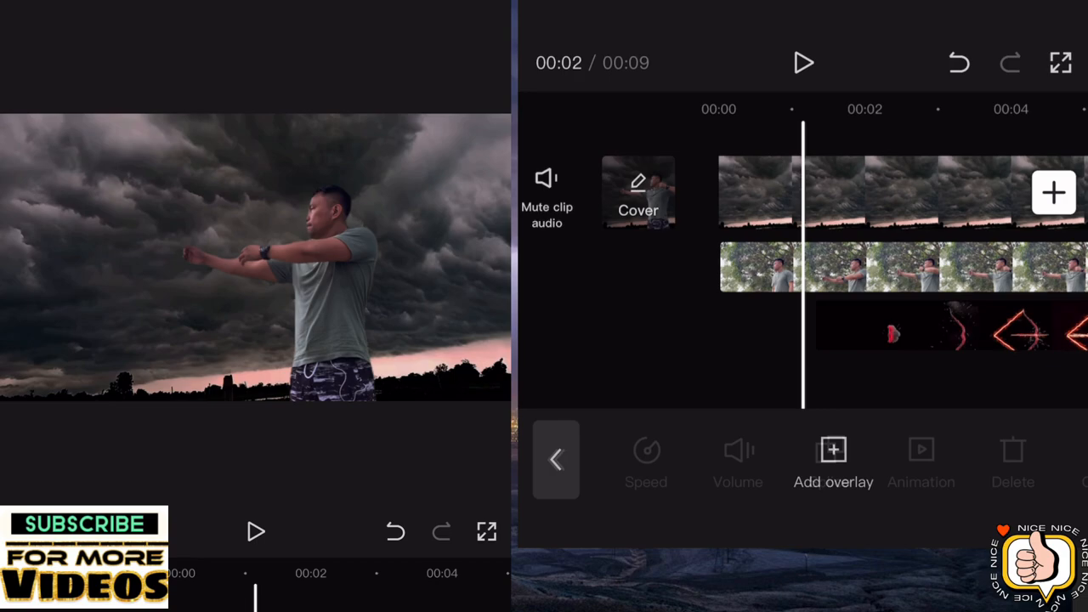
pyautogui.click(802, 61)
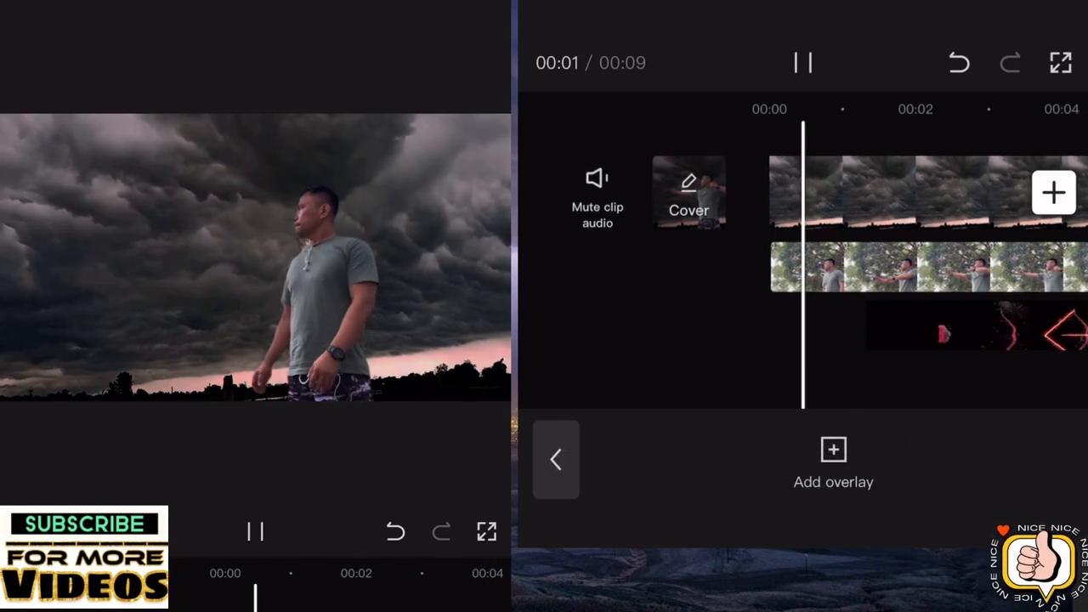